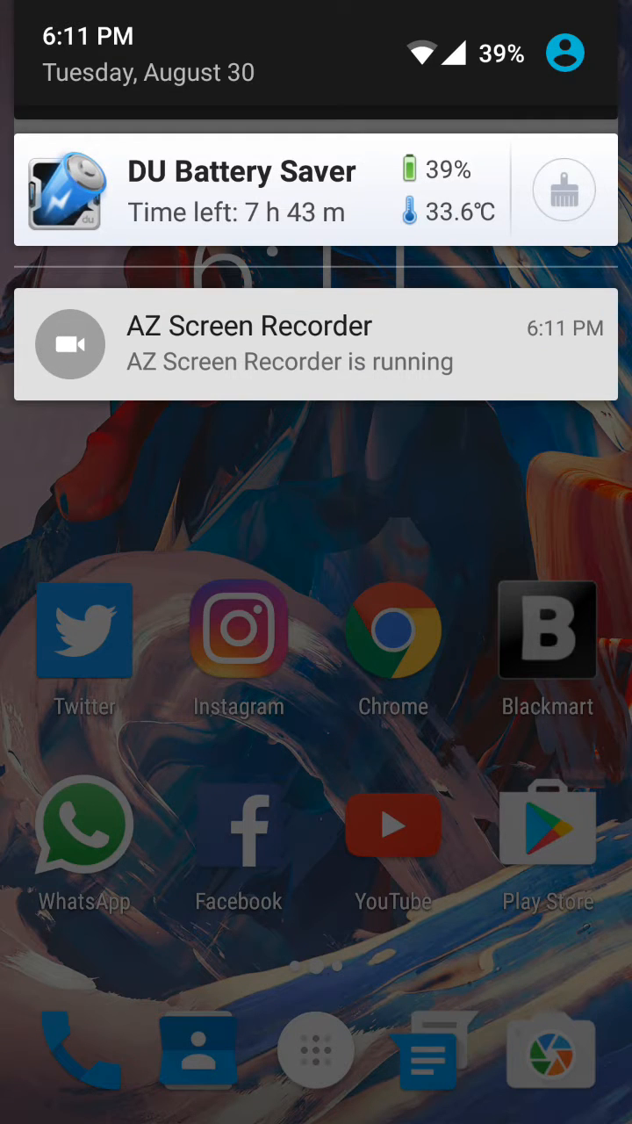
Step: Long-press the DU Battery Saver notification and open its App notifications settings
{"action": "left_click", "coordinate": [312, 213]}
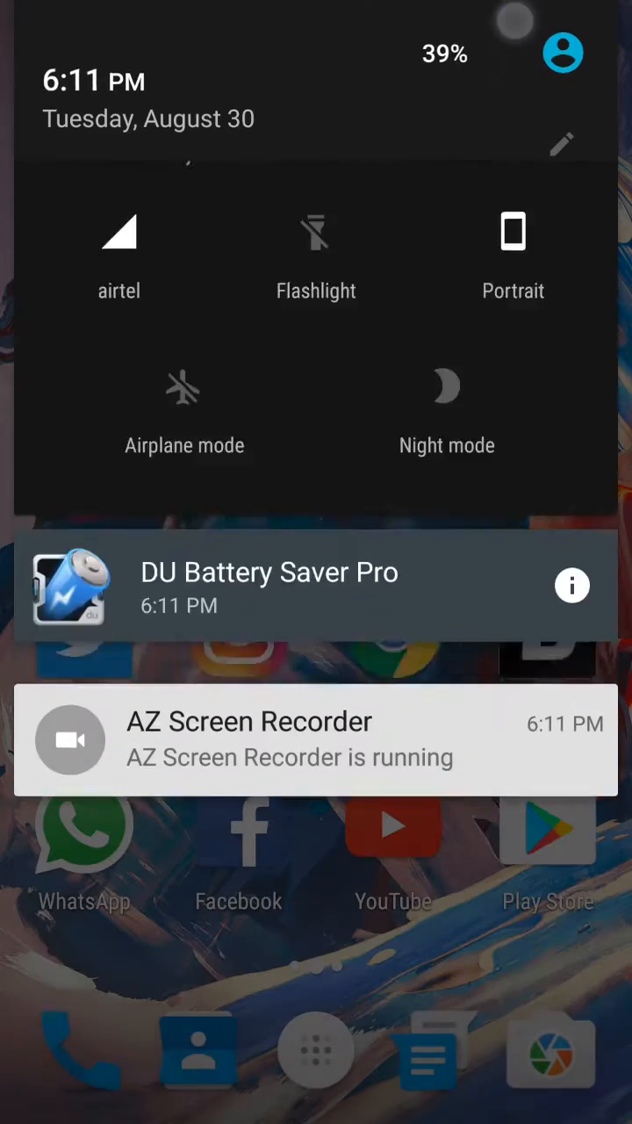
{"action": "left_click", "coordinate": [572, 583]}
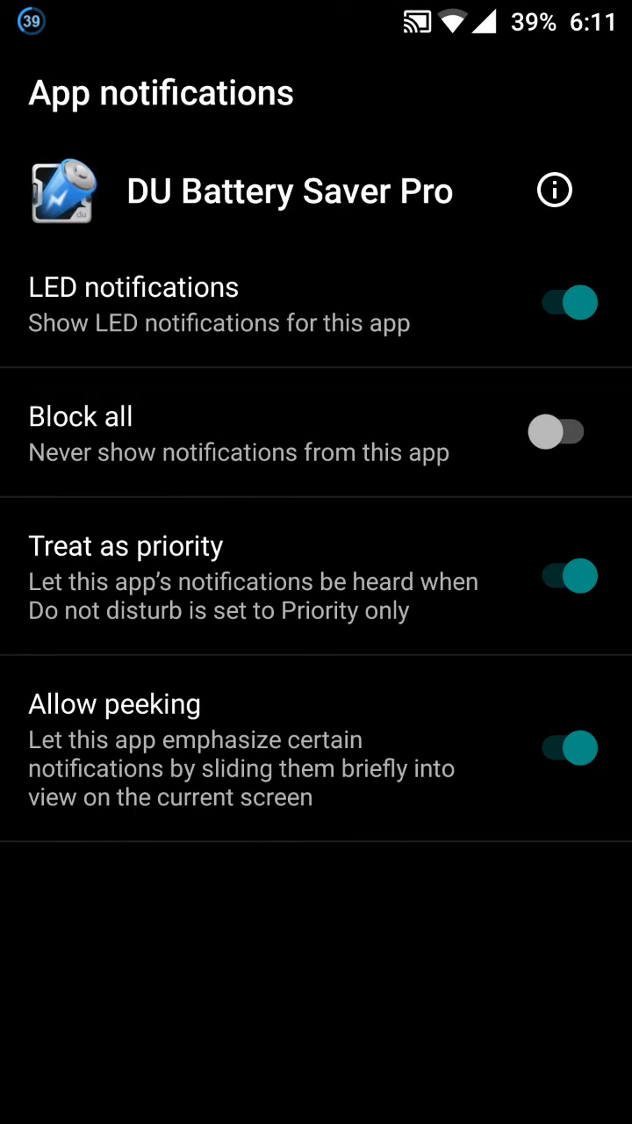
Step: Switch DU Battery Saver Pro's Block all on, then off, and go Home
{"action": "left_click", "coordinate": [556, 189]}
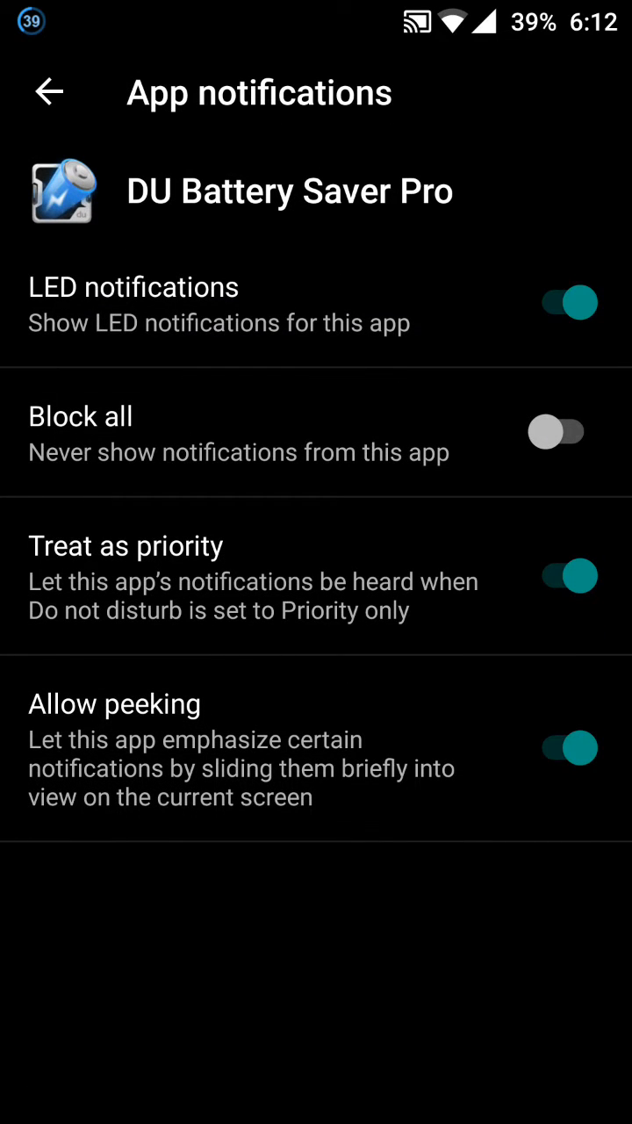
{"action": "left_click", "coordinate": [558, 431]}
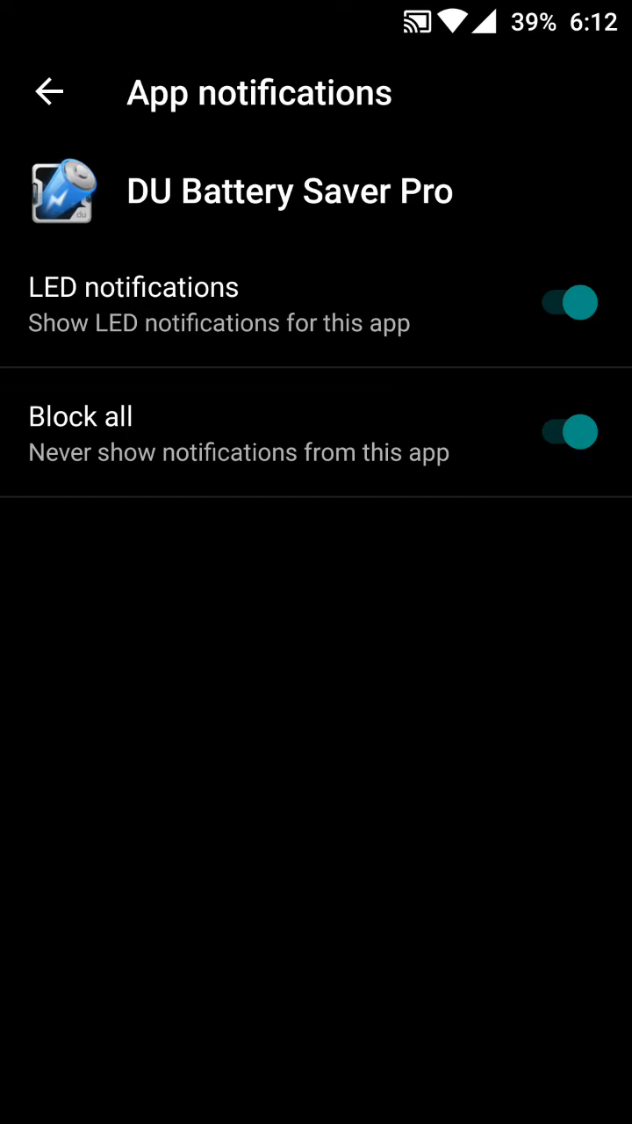
{"action": "left_click", "coordinate": [567, 432]}
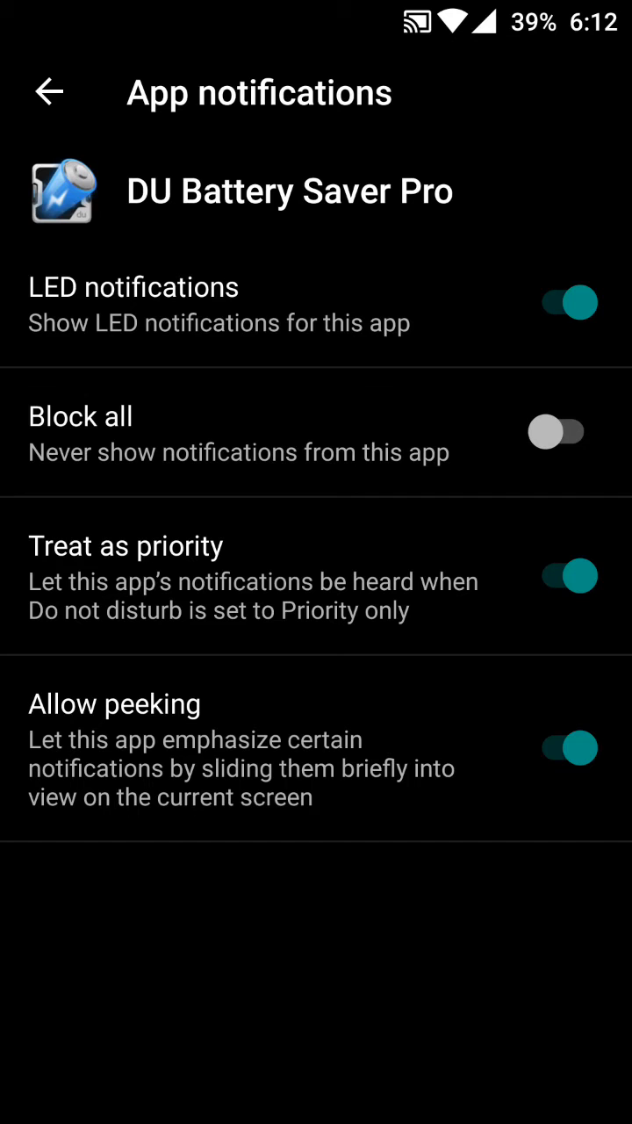
{"action": "left_click", "coordinate": [561, 431]}
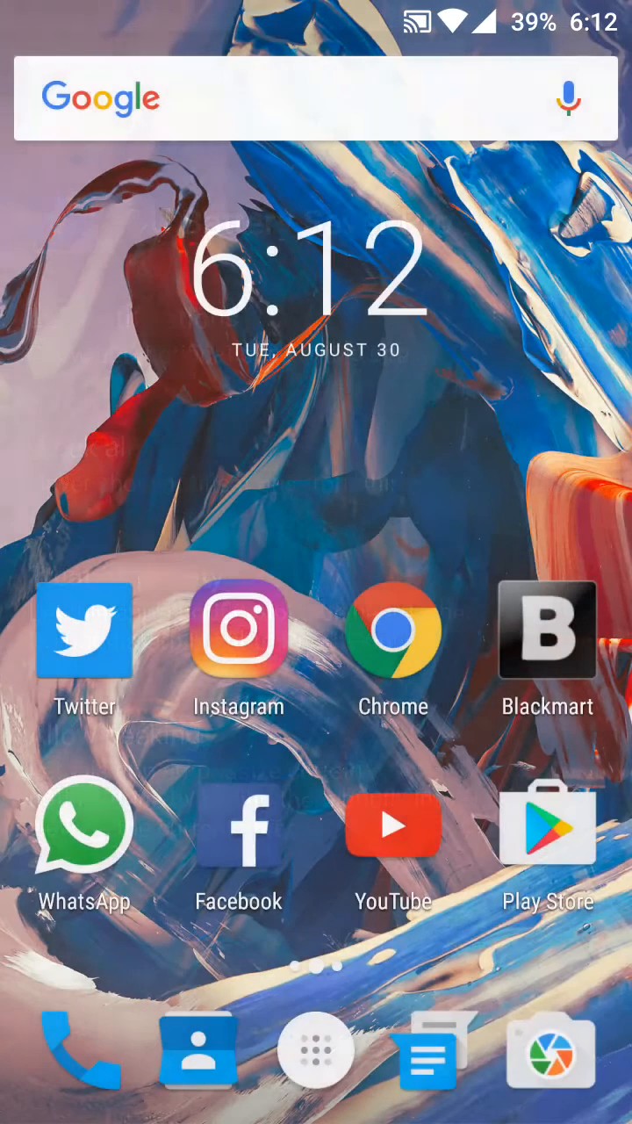
Step: Search the launcher for 'D' and launch DU Battery Saver Pro from the results
{"action": "type", "text": "D"}
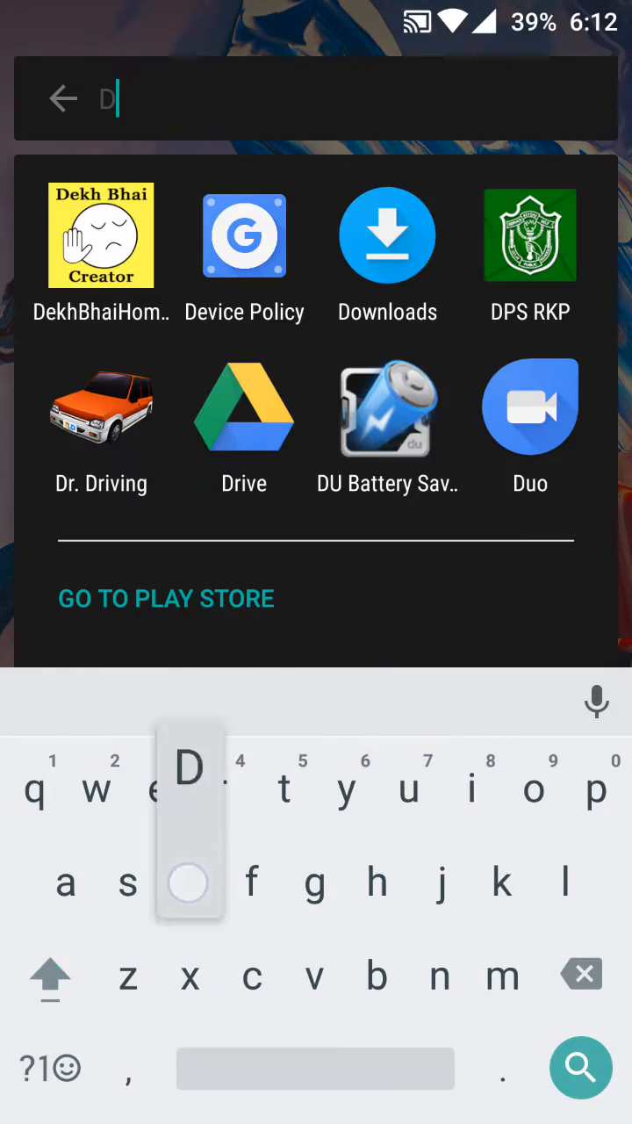
{"action": "left_click", "coordinate": [387, 411]}
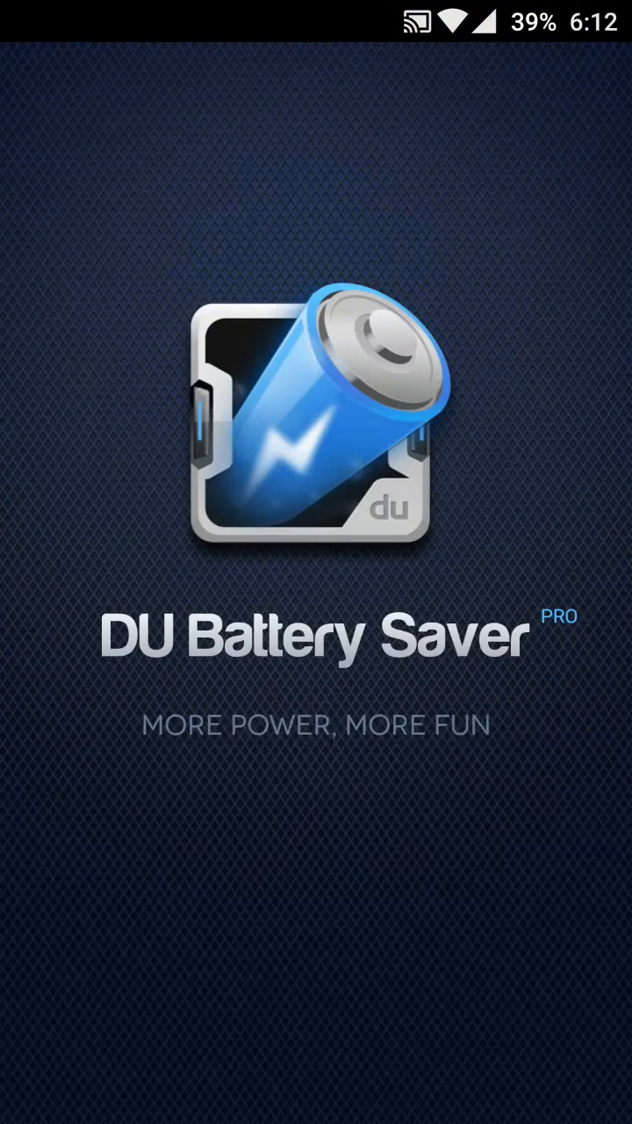